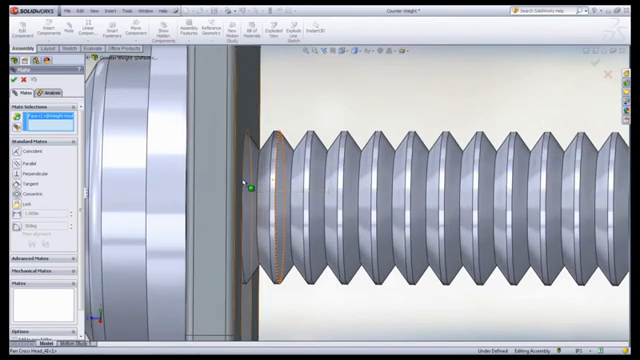
# Select the weight's inner surface and the arm's threaded dowel as the mate faces
pyautogui.click(262, 190)
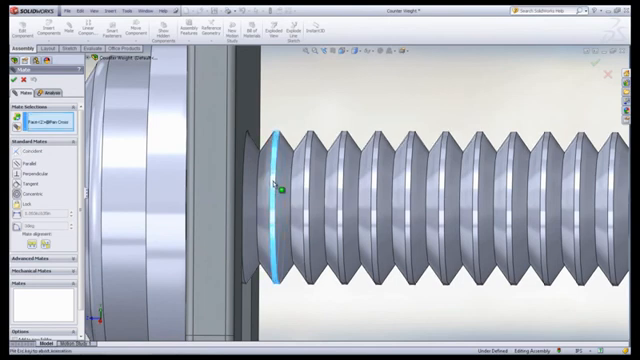
pyautogui.click(280, 184)
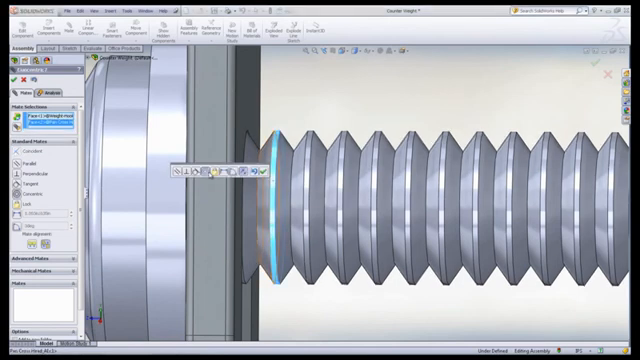